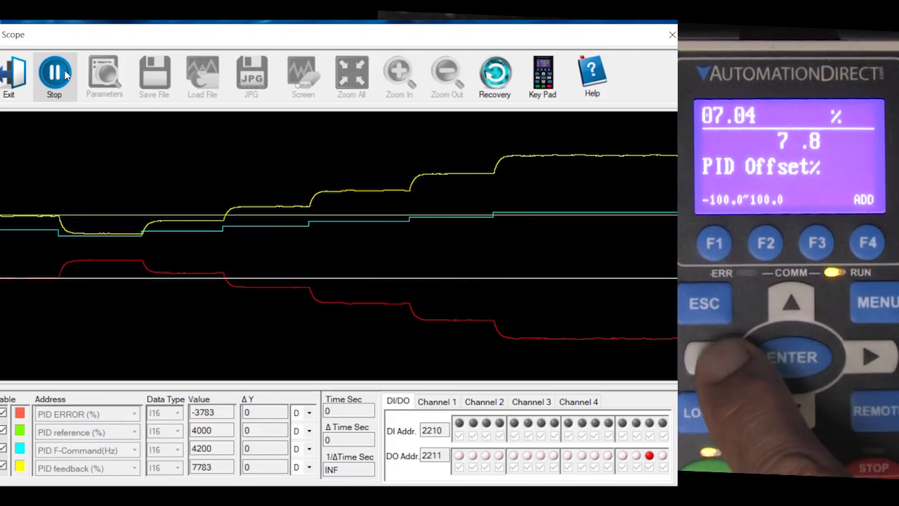
# - Fill the SP (Offset) and Line table for 45–70 and chart it as a straight-line scatter
pyautogui.click(55, 73)
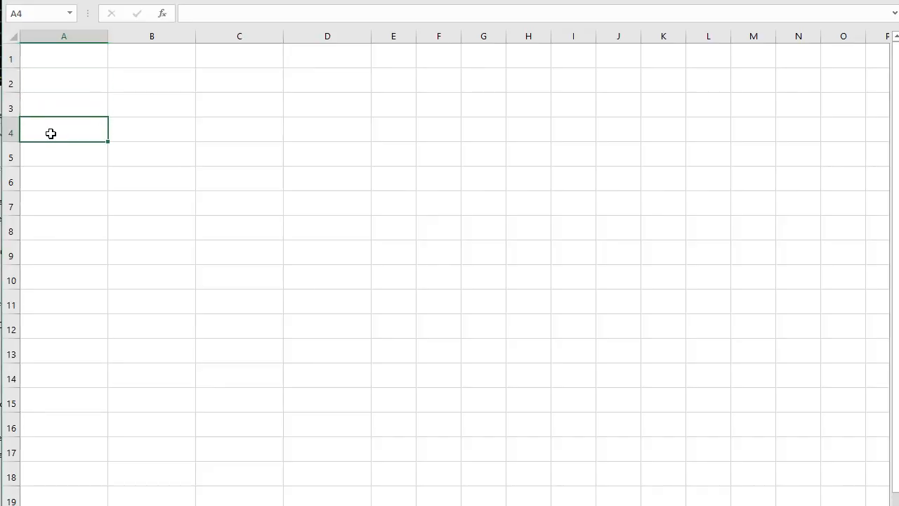
pyautogui.press('ctrl+v')
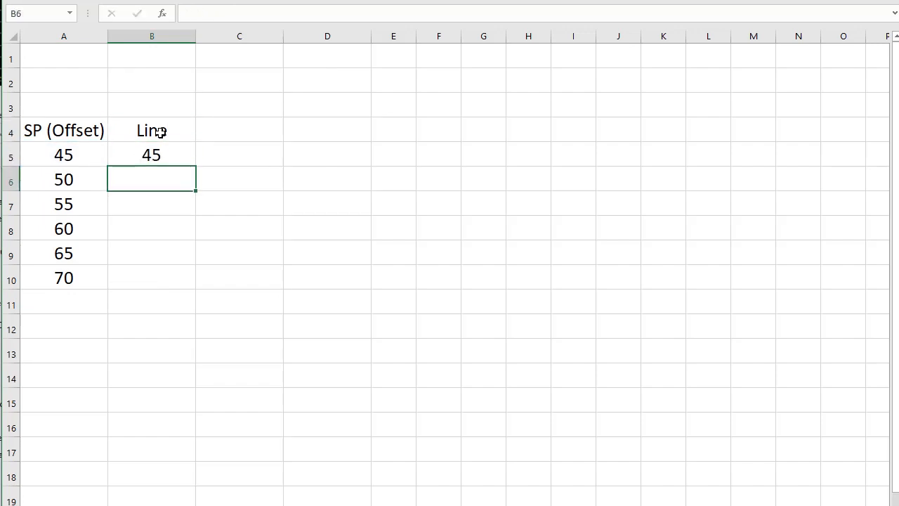
pyautogui.moveTo(152, 155); pyautogui.dragTo(152, 278)
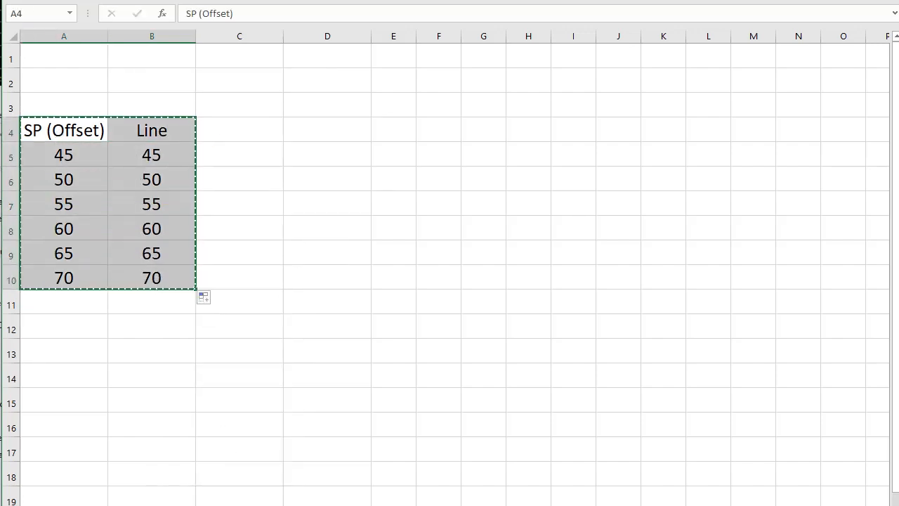
pyautogui.click(468, 17)
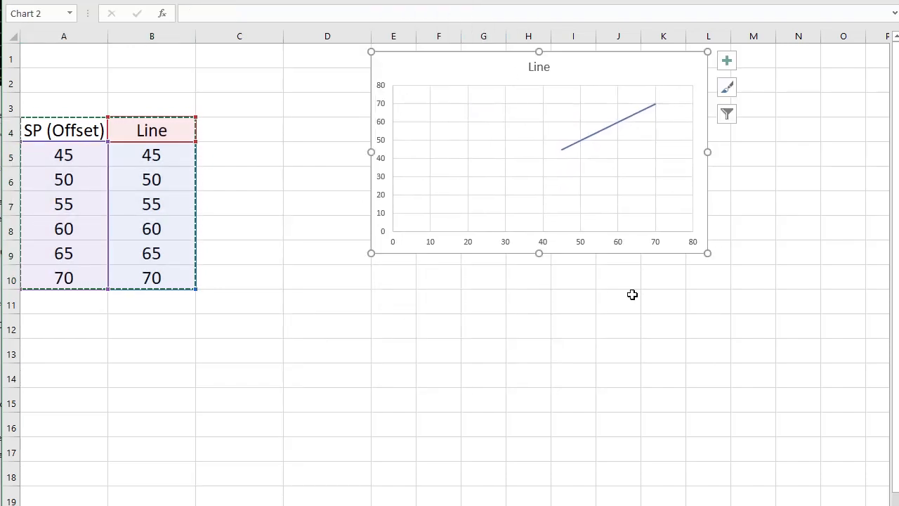
# - Add the Measured values 28.49–78.05 beside the table and plot them against the line
pyautogui.doubleClick(379, 154)
pyautogui.write('Slope')
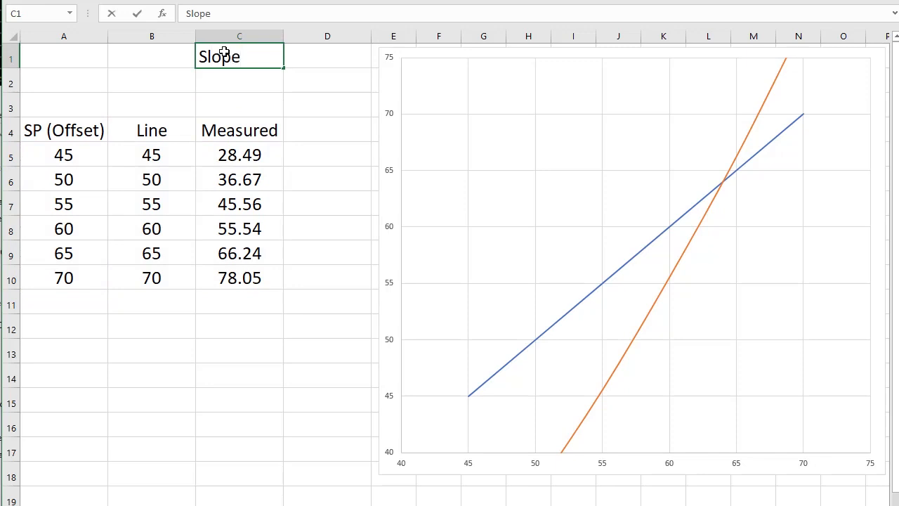
# - Enter Offset label and =C5*$D$1+$D$2 in D5, filled down to D10 as the Linearized column
pyautogui.write('Offset')
pyautogui.click(327, 155)
pyautogui.write('=C5')
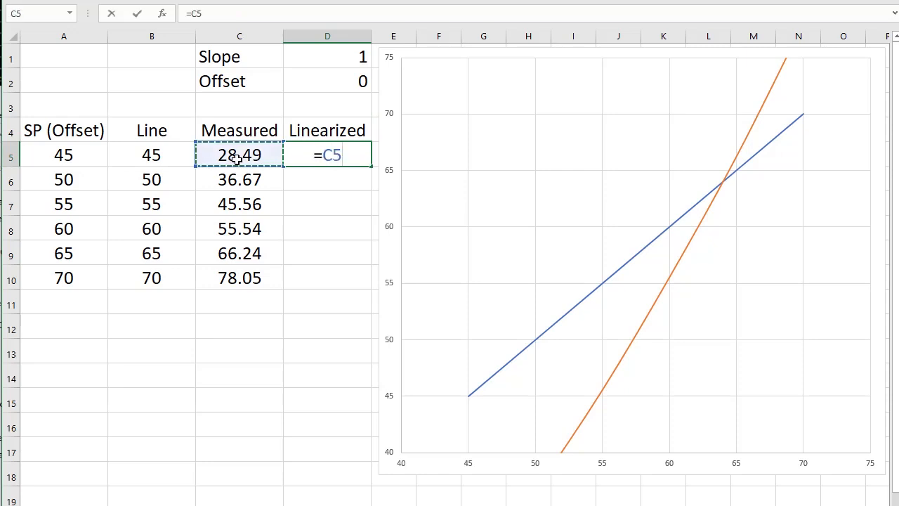
pyautogui.click(328, 57)
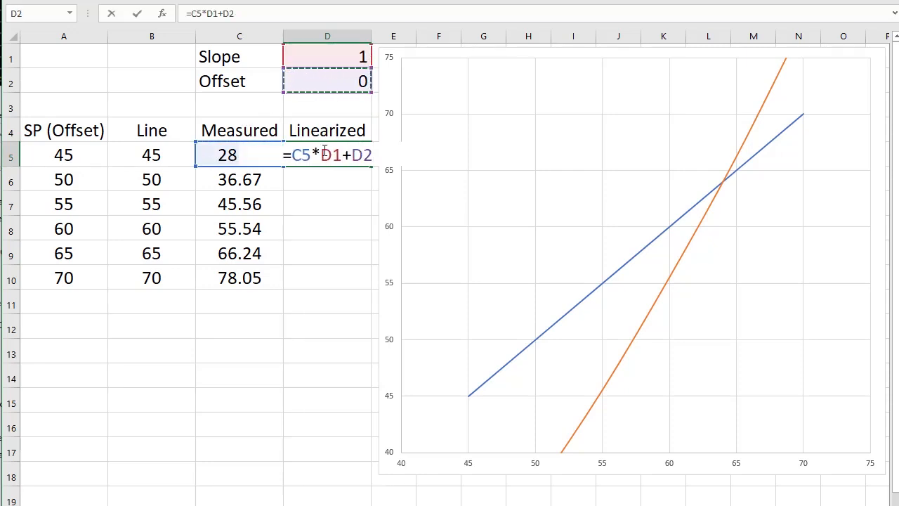
pyautogui.press('f4')
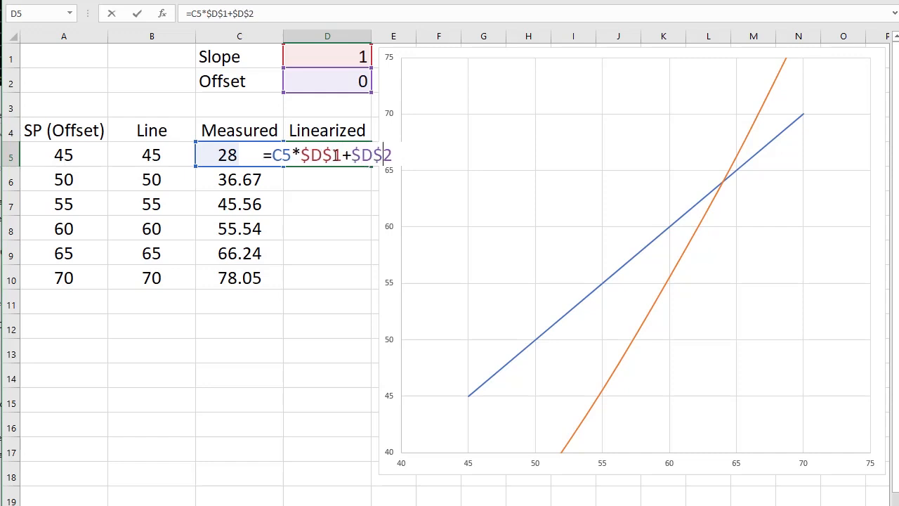
pyautogui.press('Enter')
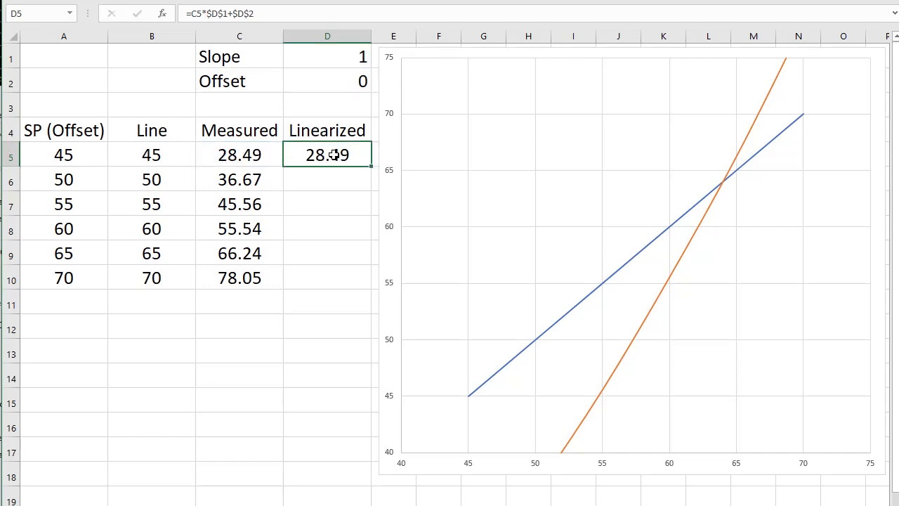
pyautogui.moveTo(368, 161); pyautogui.dragTo(368, 290)
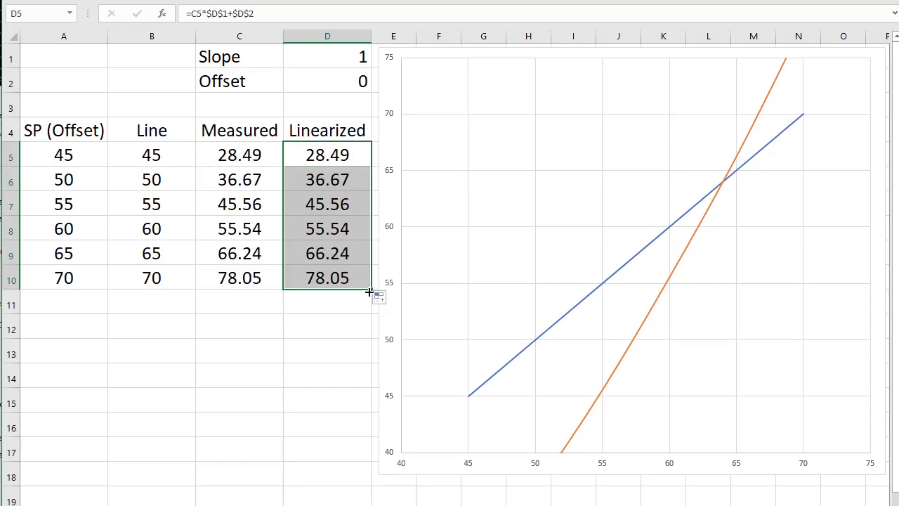
pyautogui.click(328, 129)
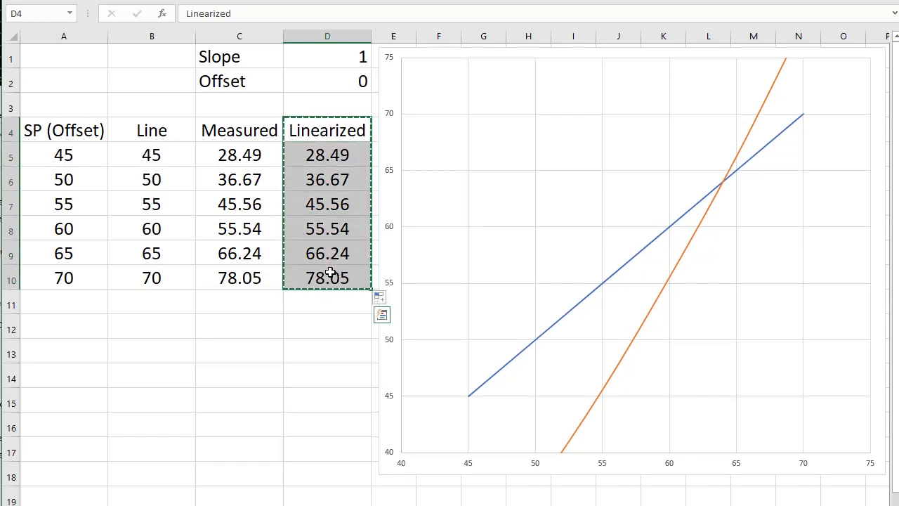
# - Add the Linearized values as a third chart series and try a new Offset value of 20
pyautogui.click(327, 80)
pyautogui.write('5')
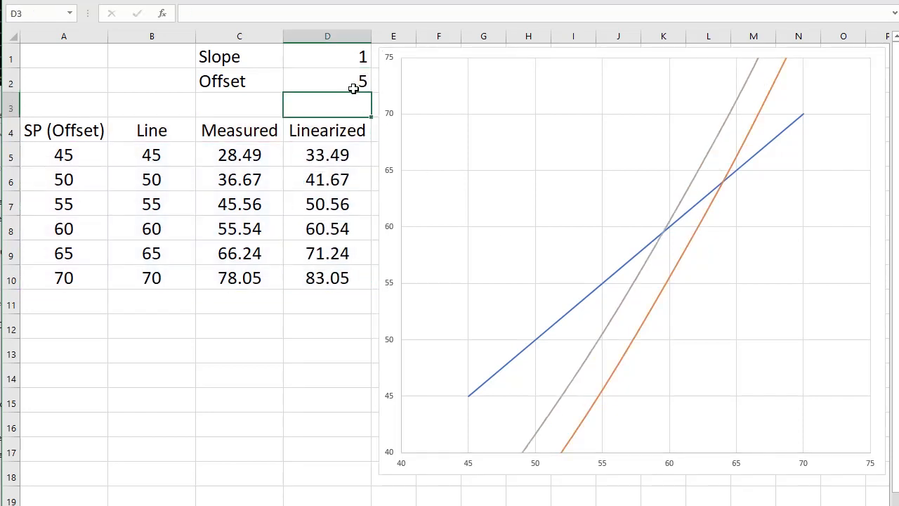
pyautogui.write('20')
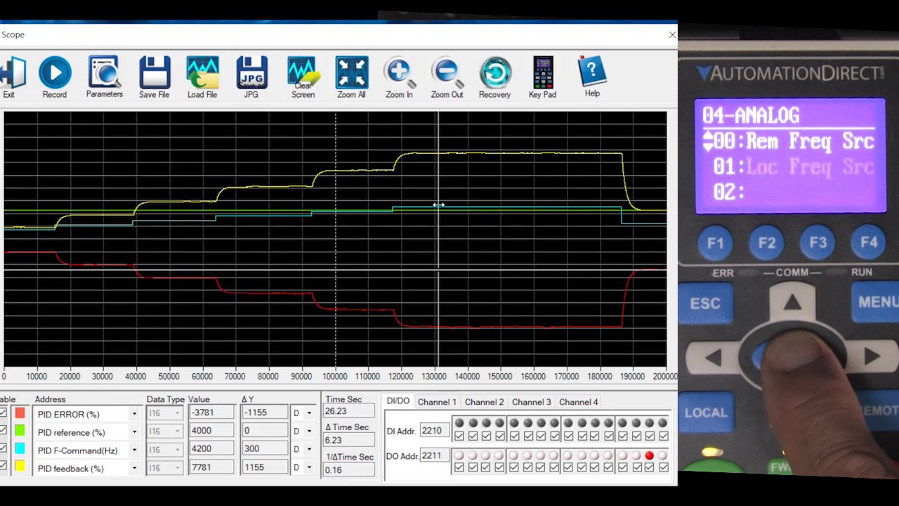
# - Set keypad parameter 04.10 AI1 Bias to 32.0% and return to the 04-ANALOG list
pyautogui.click(793, 357)
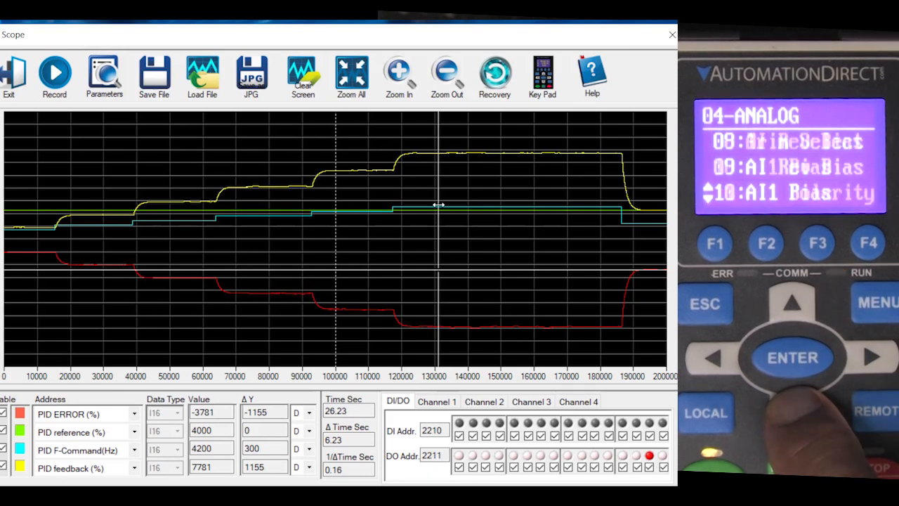
pyautogui.click(792, 357)
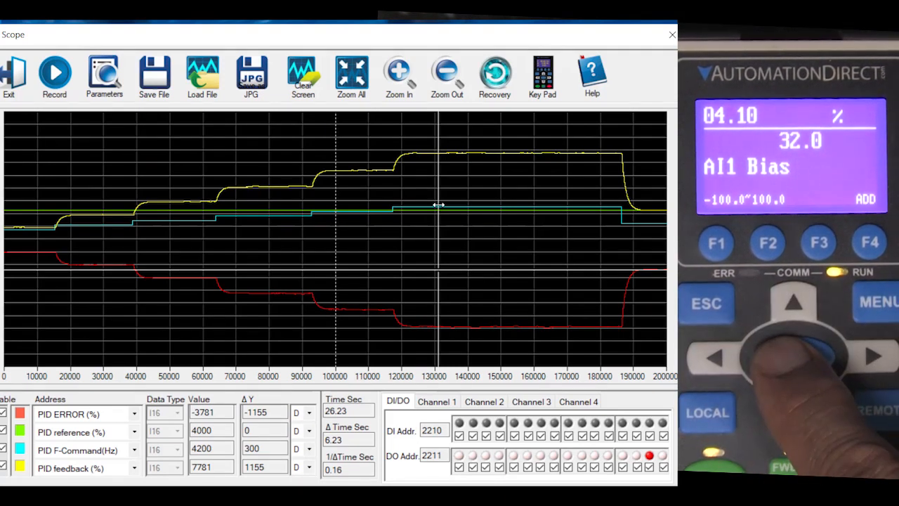
pyautogui.click(707, 304)
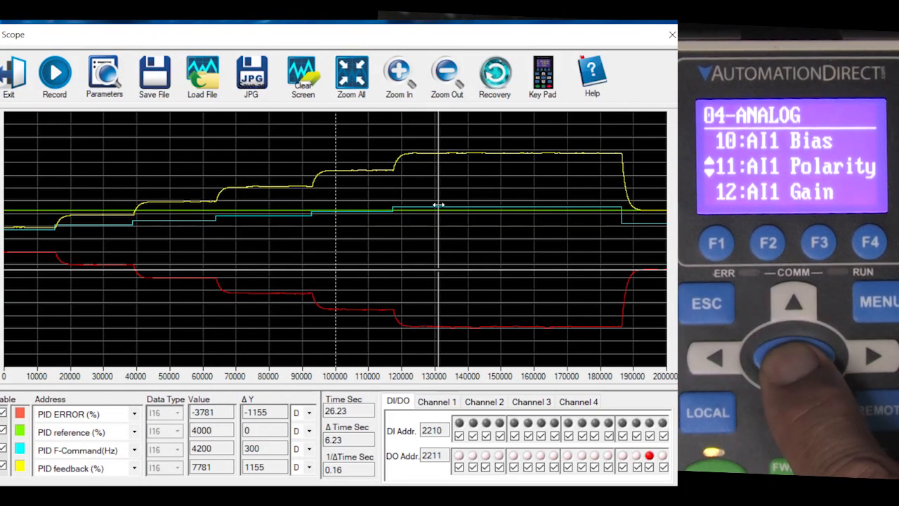
pyautogui.click(793, 354)
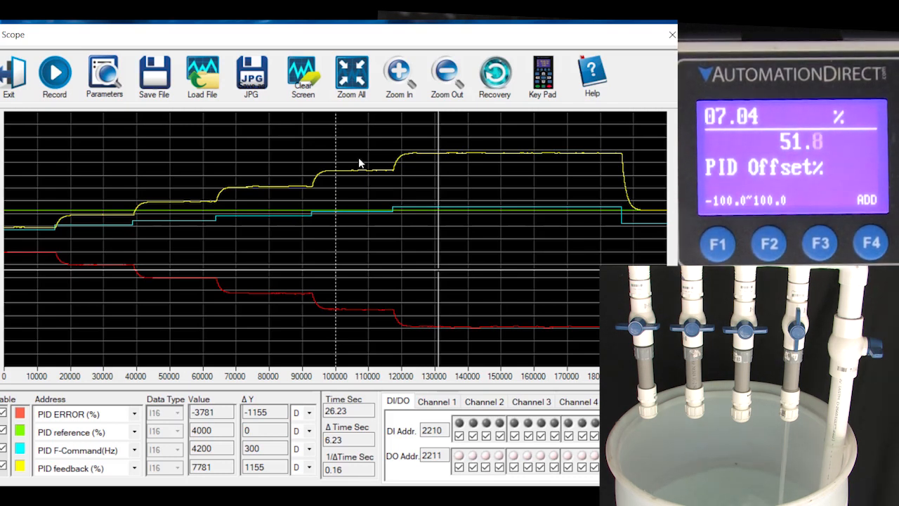
# - Start a fresh scope capture with PID Offset held at 51.8%
pyautogui.click(53, 73)
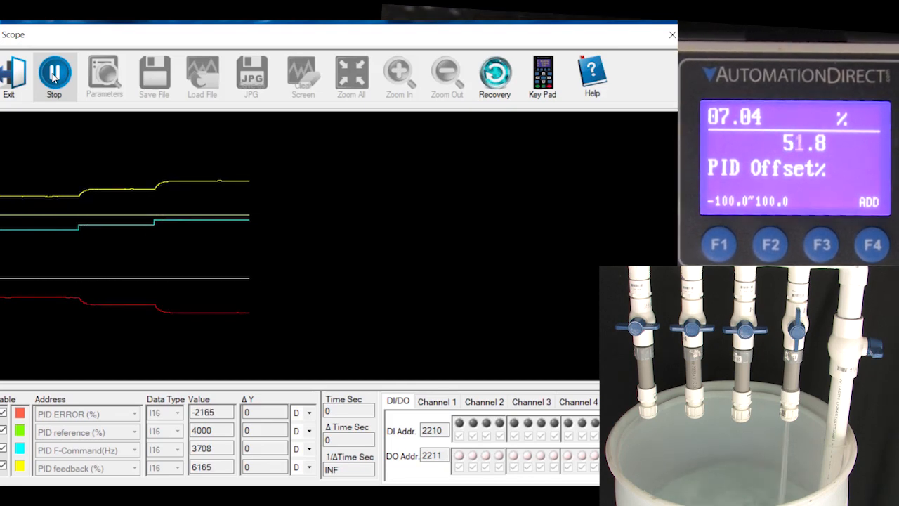
# - Stop the capture and read feedback values 5647 and 6177 along the trace
pyautogui.click(54, 76)
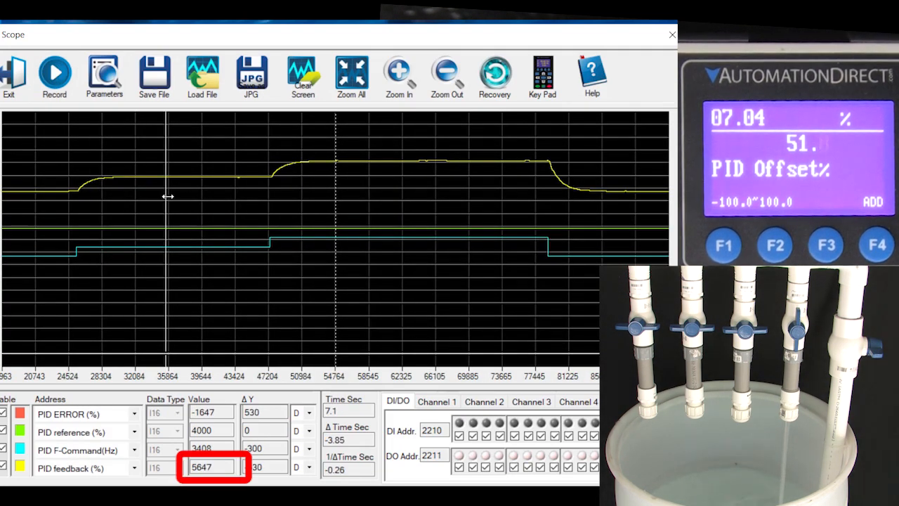
pyautogui.moveTo(169, 197); pyautogui.dragTo(393, 200)
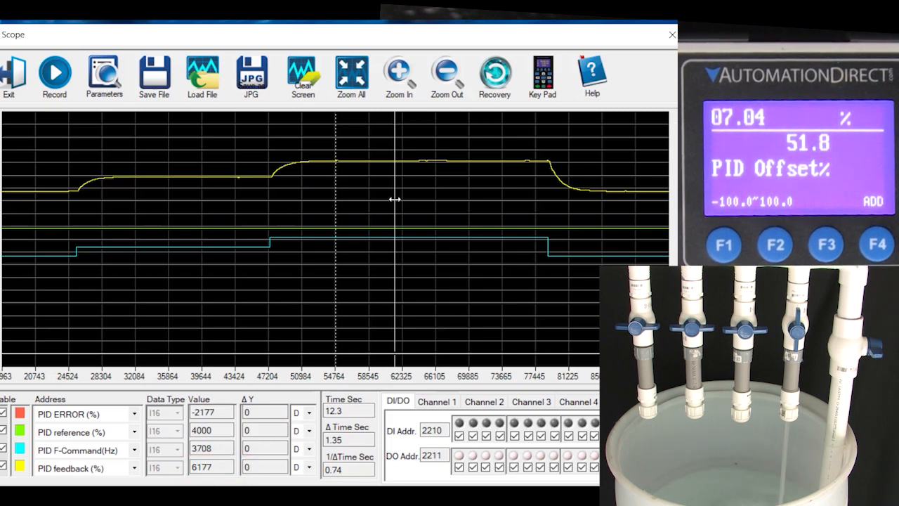
pyautogui.moveTo(40, 149)
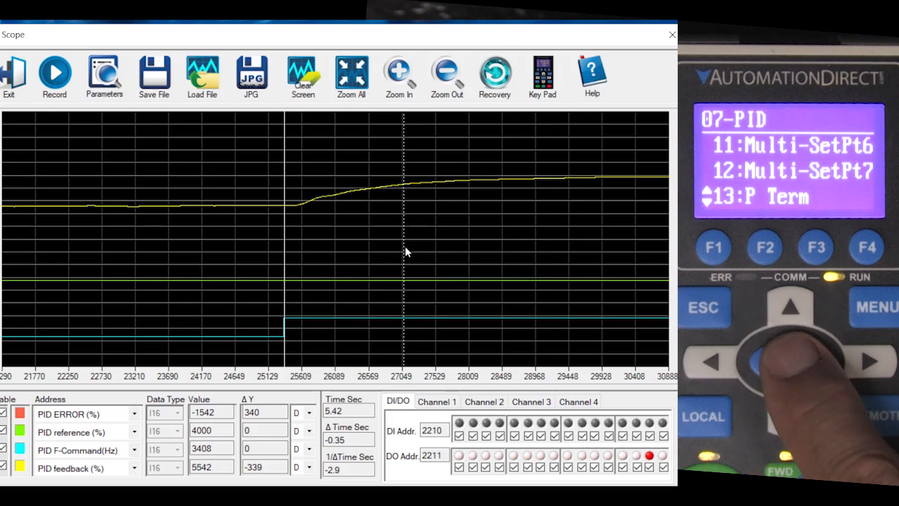
# - Return the keypad to the main display and record a capture with feedback near the 5180 reference
pyautogui.click(792, 363)
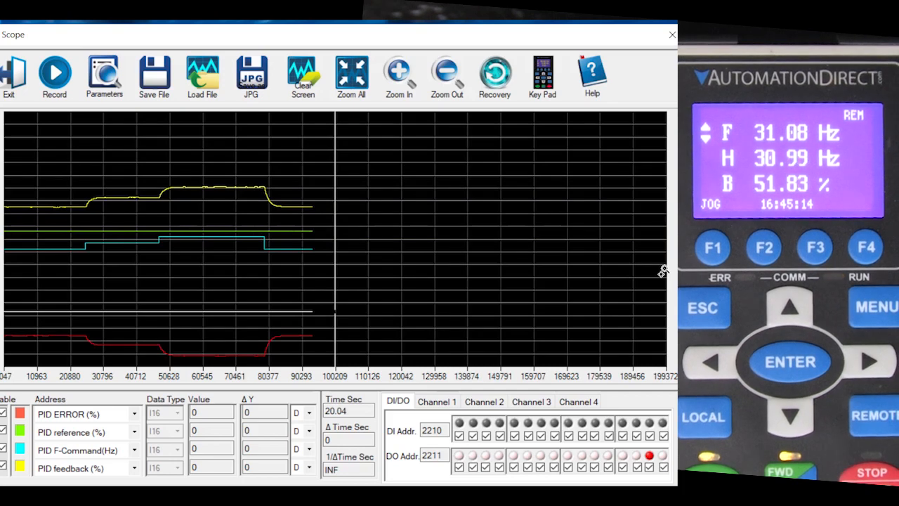
pyautogui.click(54, 73)
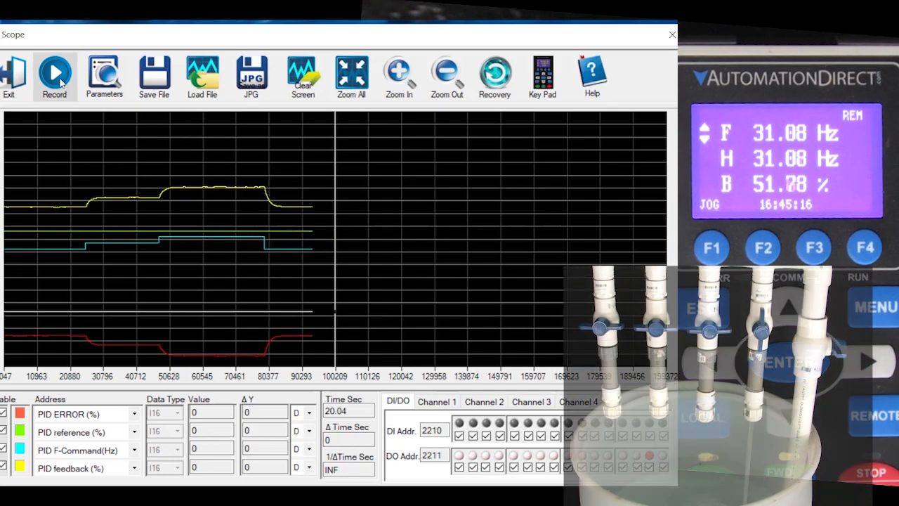
pyautogui.click(53, 76)
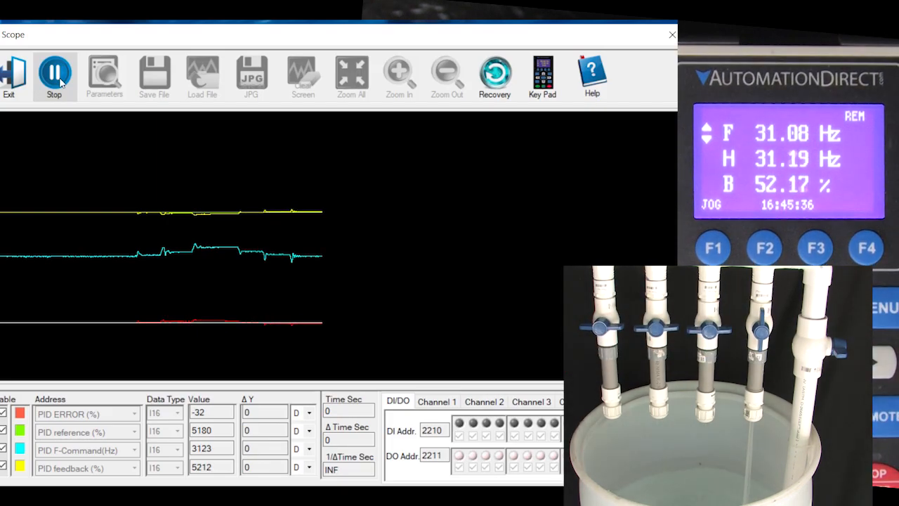
pyautogui.click(54, 76)
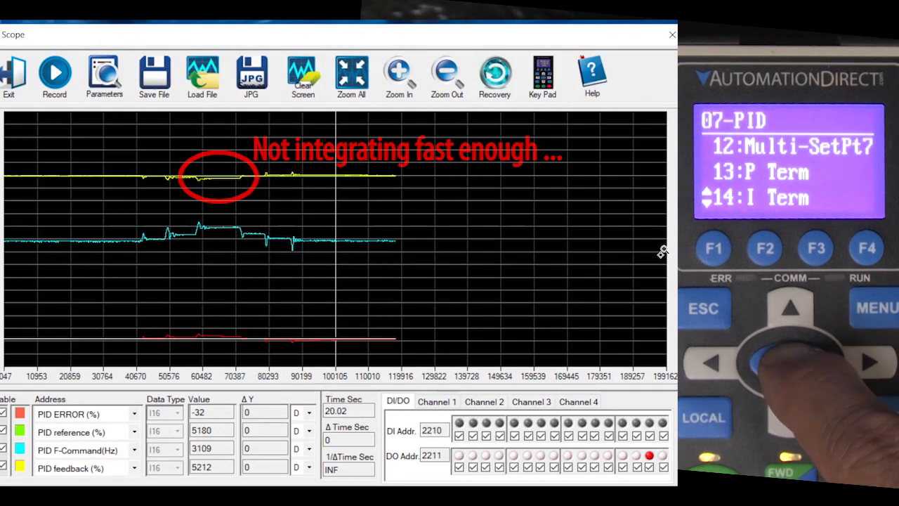
# - Raise 07.14 I Term from 0.0 to 0.01 sec while the scope keeps capturing
pyautogui.click(53, 76)
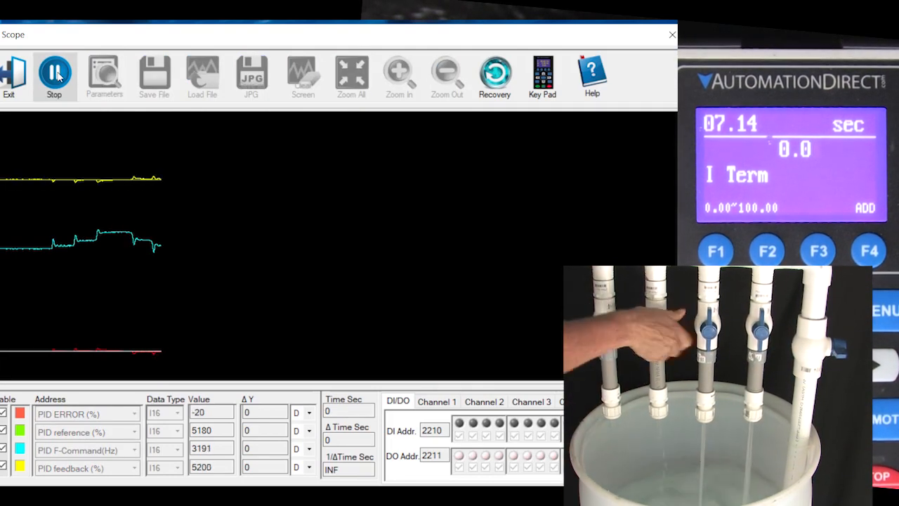
pyautogui.click(54, 76)
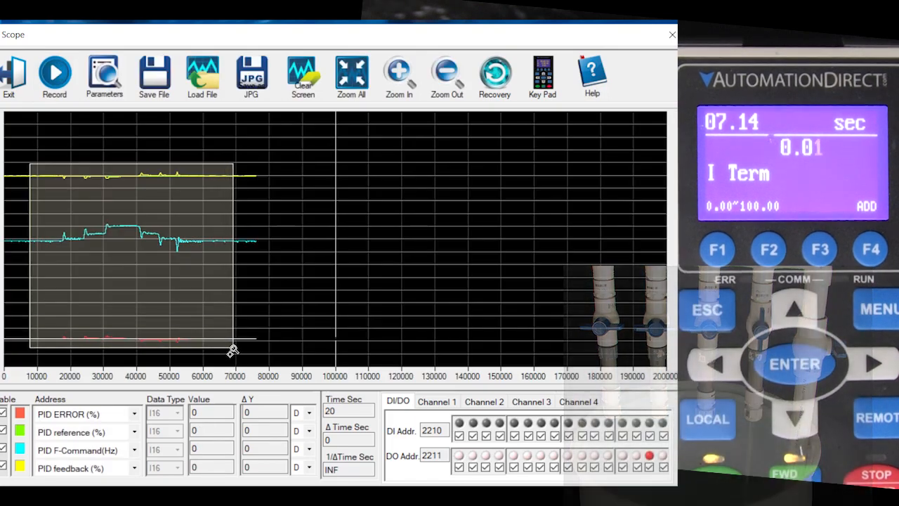